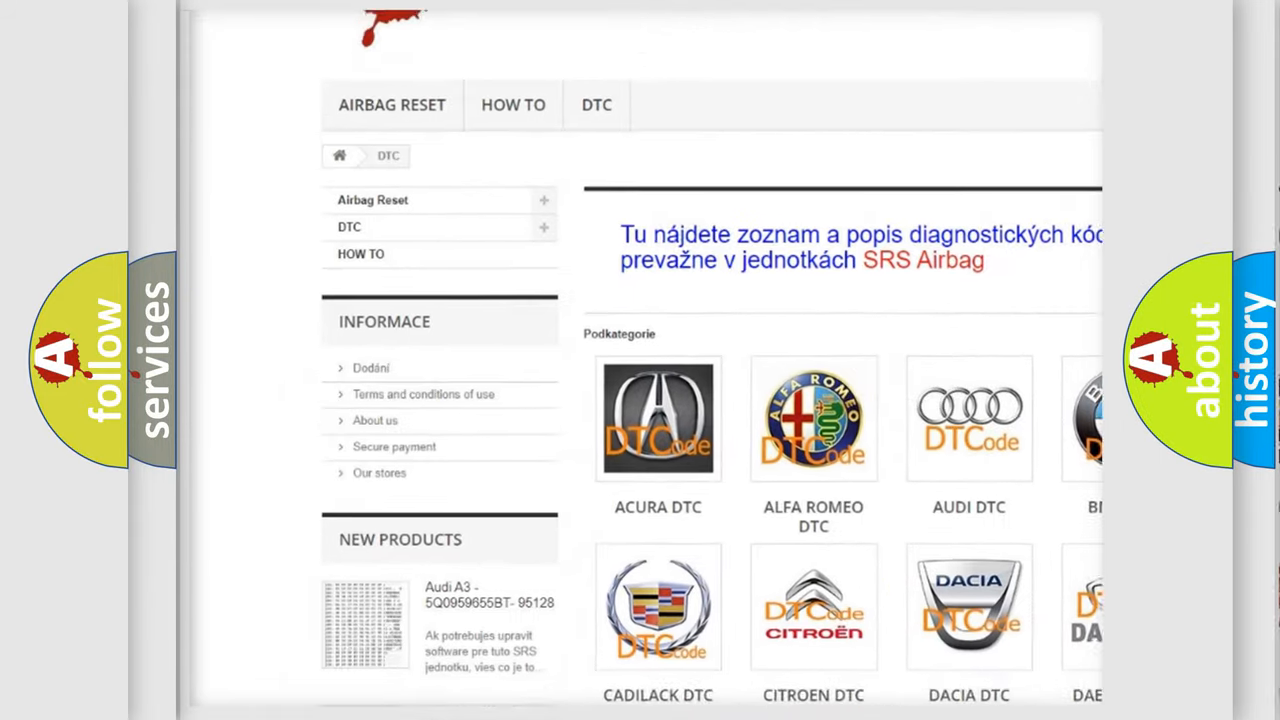
pyautogui.scroll(-3)
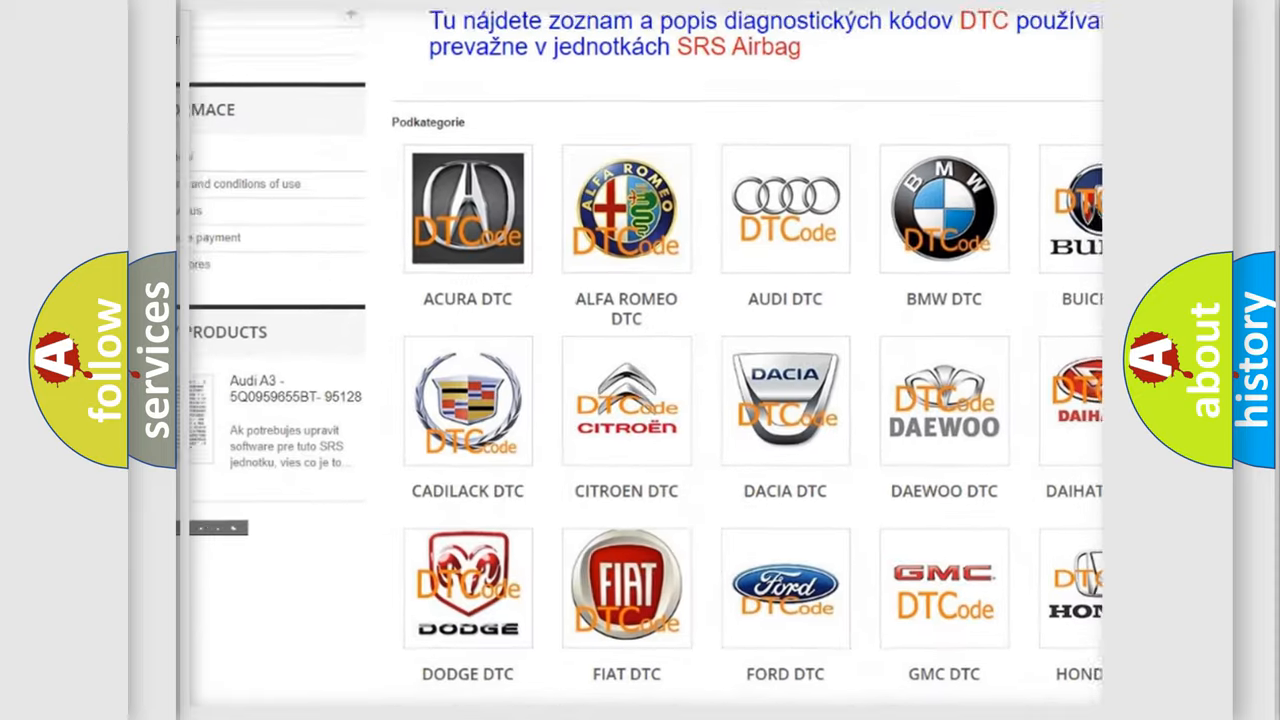
pyautogui.scroll(-3)
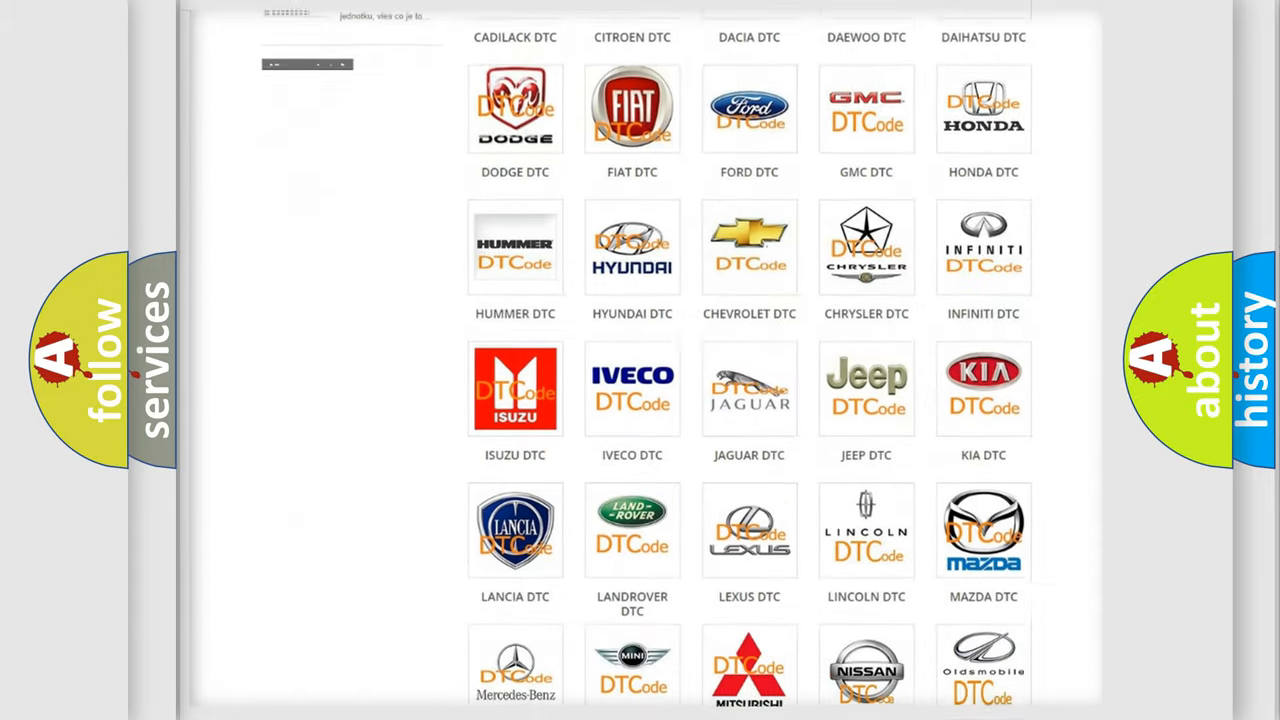
pyautogui.scroll(-3)
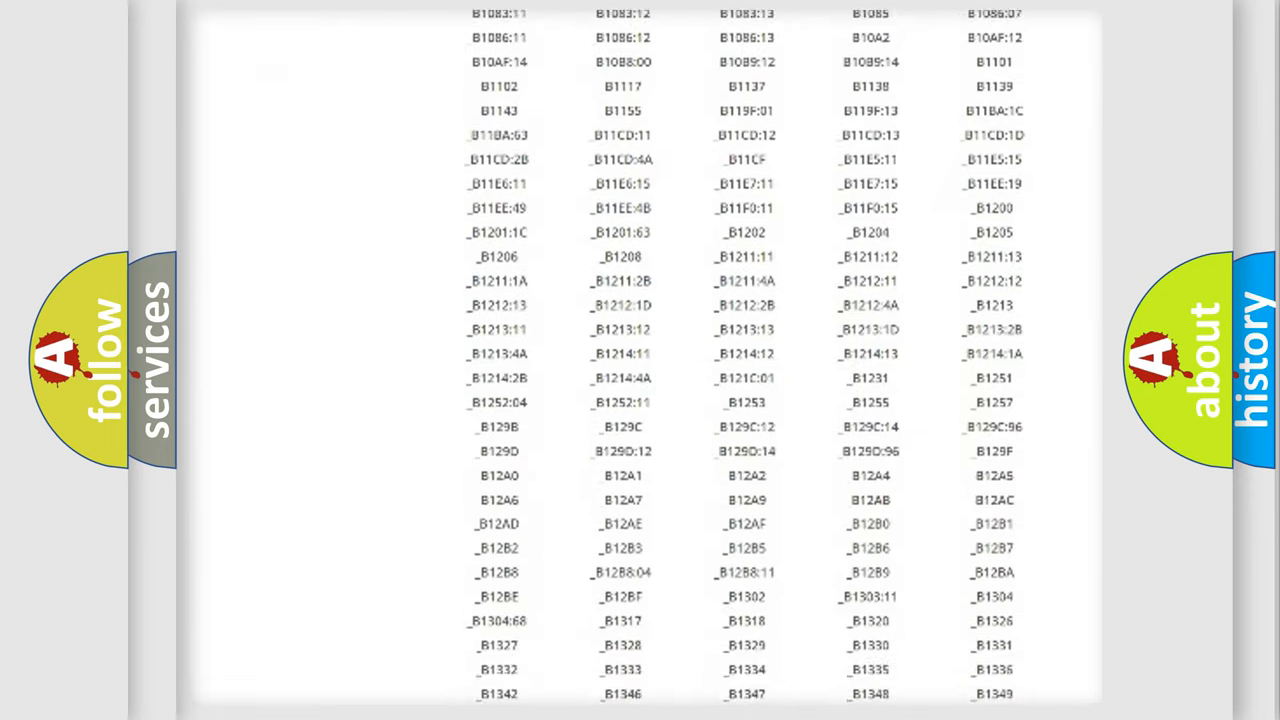
pyautogui.scroll(-3)
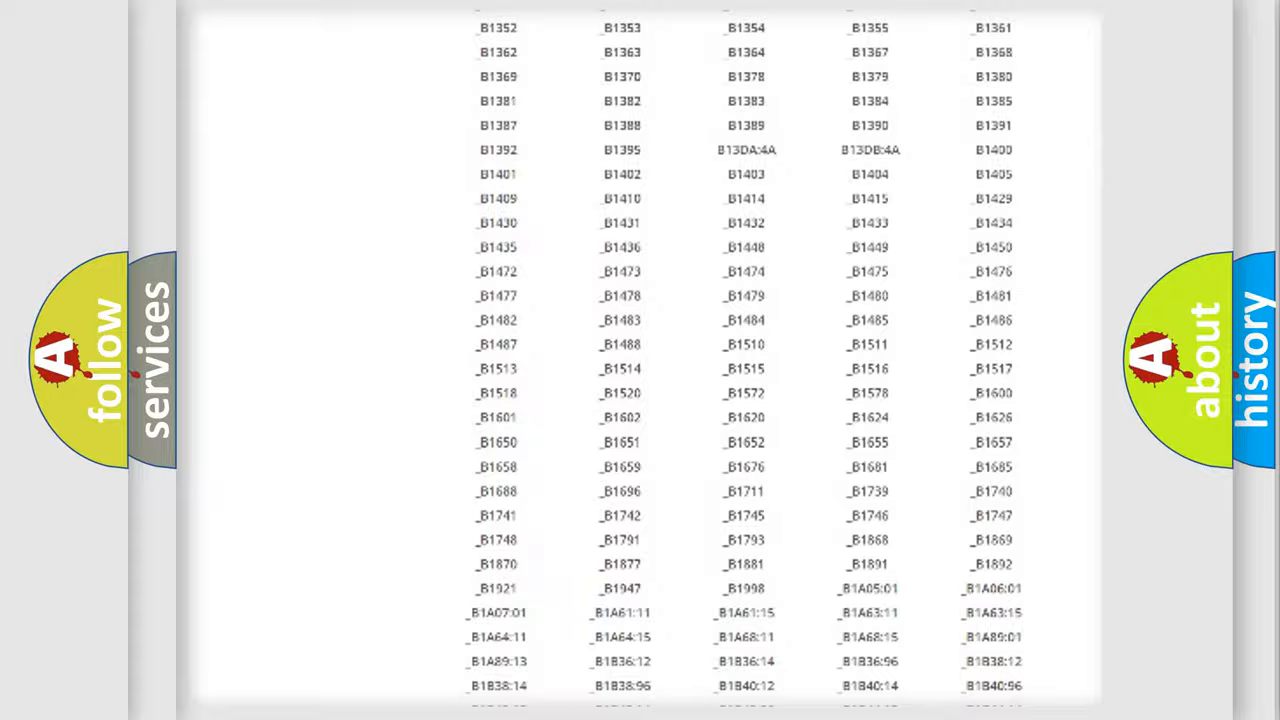